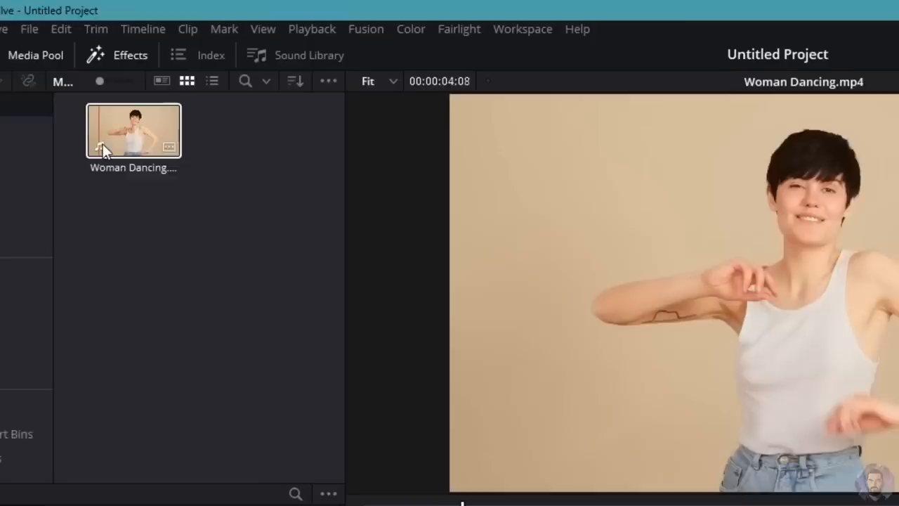
- Drag Woman Dancing.mp4 from the Media Pool onto the timeline
drag(134, 129, 443, 316)
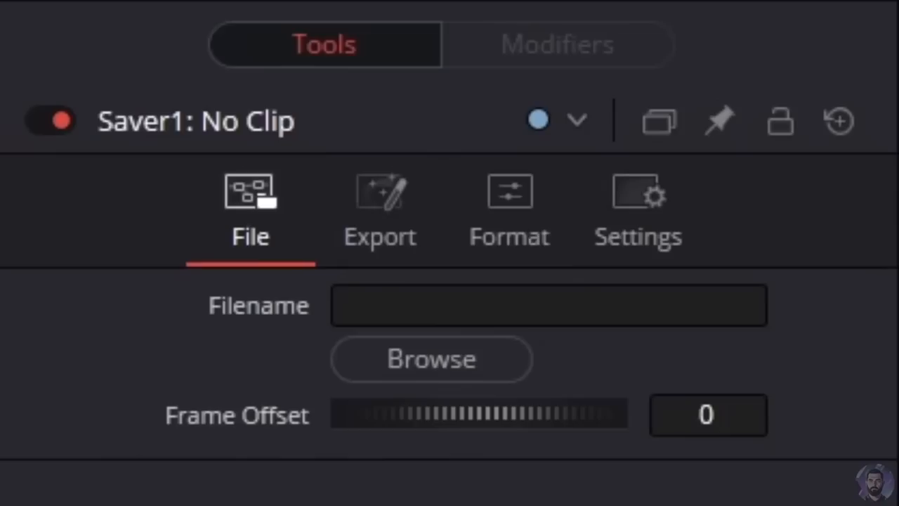
- Point the Saver node's output to dancer.png in the Videos for Runway folder and confirm
click(430, 359)
text(dancer.png)
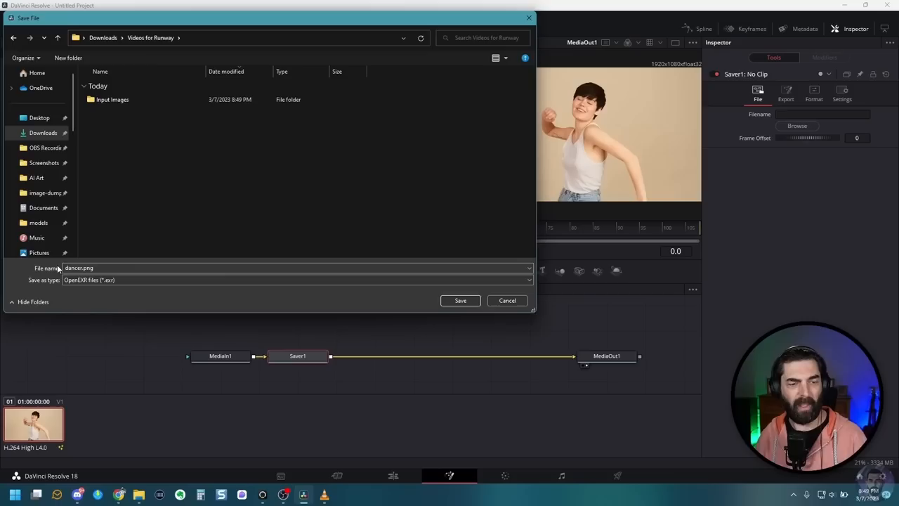
click(460, 300)
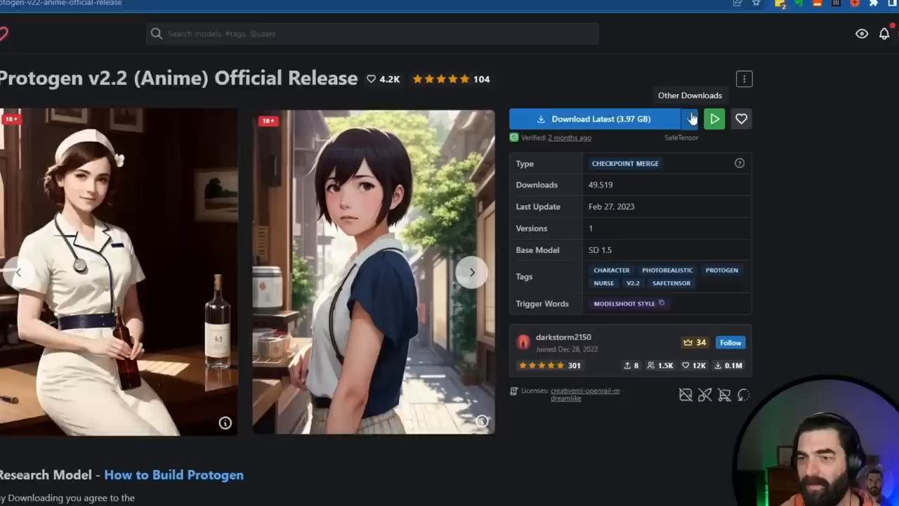
- Download the latest Protogen v2.2 (Anime) checkpoint from Civitai
click(691, 118)
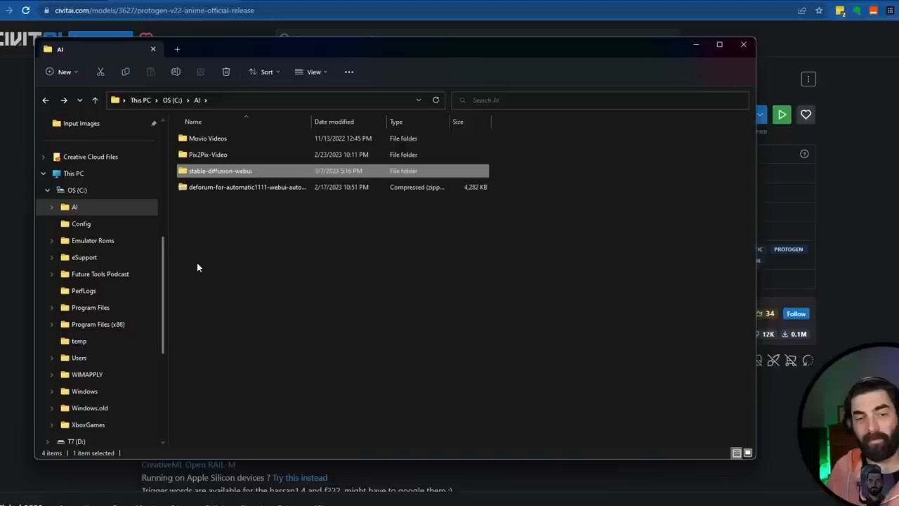
- Enter the stable-diffusion-webui folder for the model, then return to the browser
double_click(219, 172)
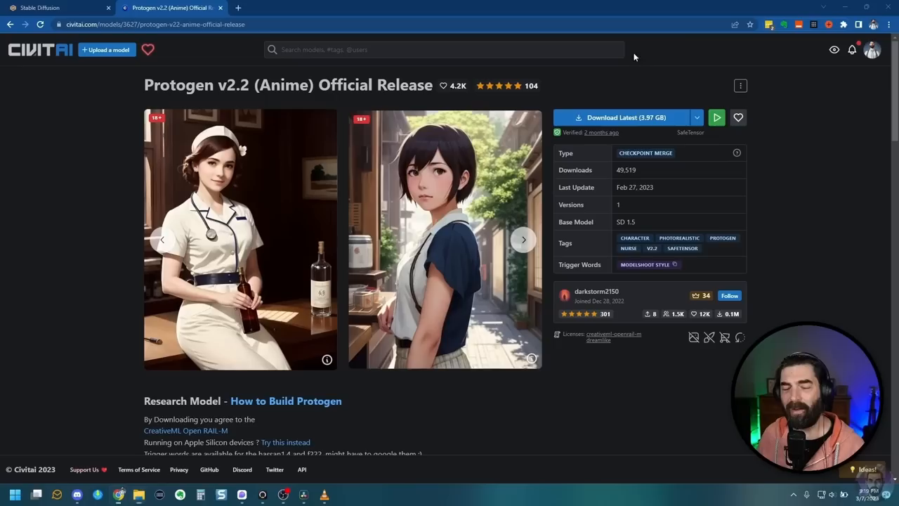
click(56, 9)
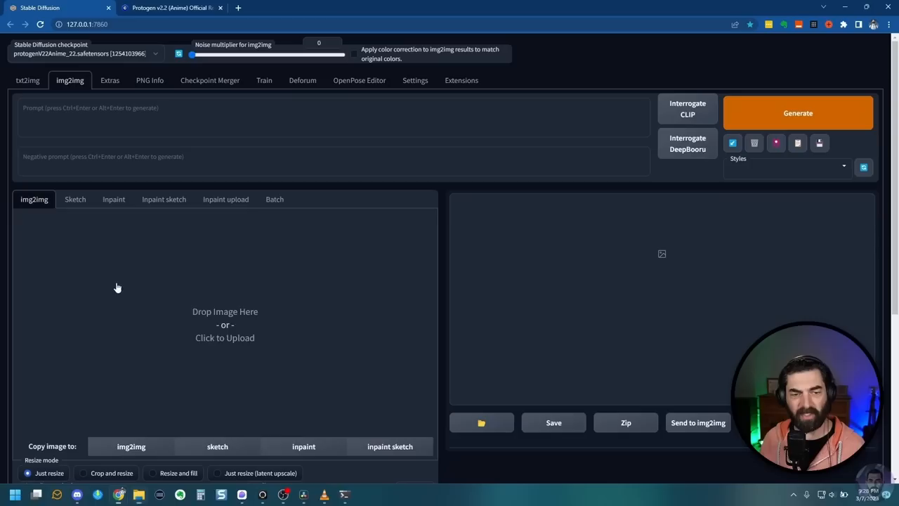
- Switch to the img2img tab with the protogenV22Anime checkpoint loaded
click(169, 8)
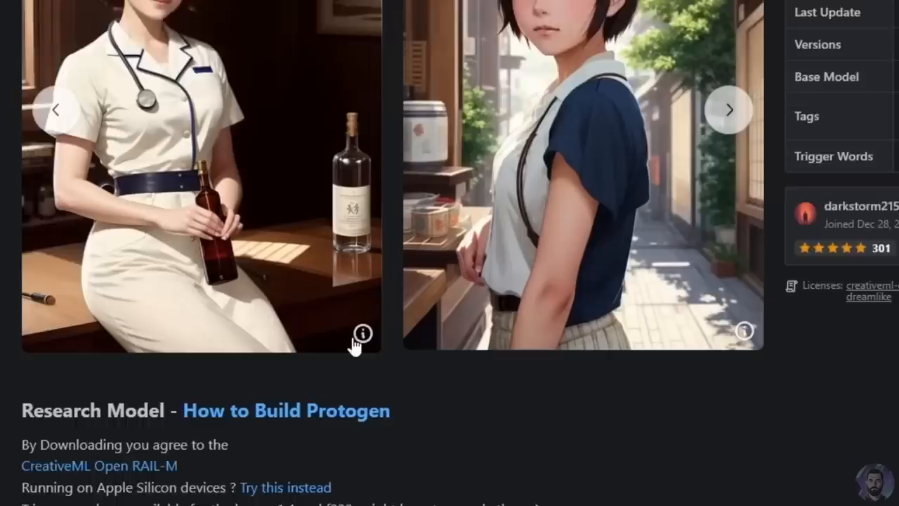
- Copy the Civitai sample's positive and negative prompts into img2img with the dancer frame loaded
click(56, 8)
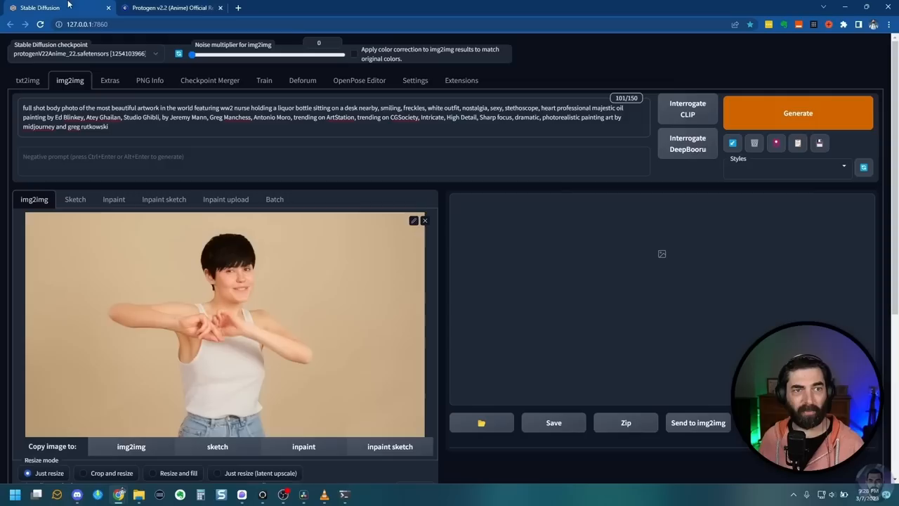
scroll(down, 3)
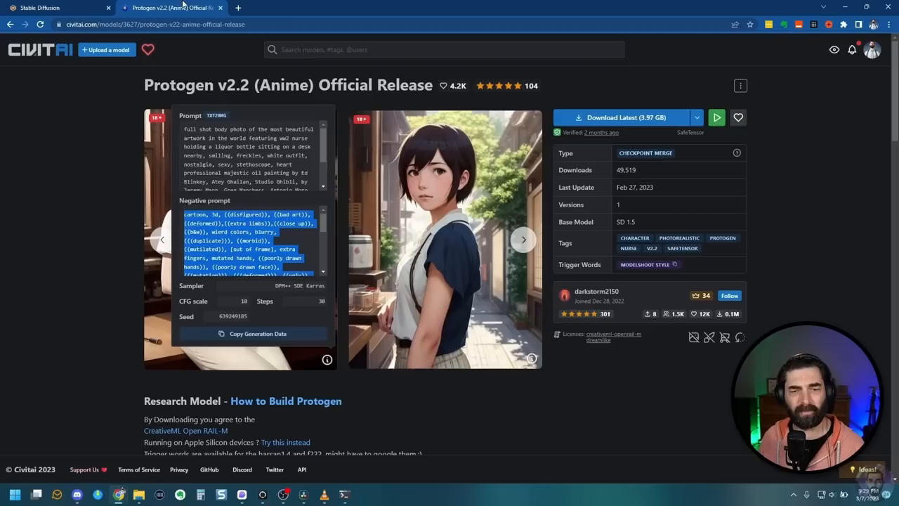
click(56, 9)
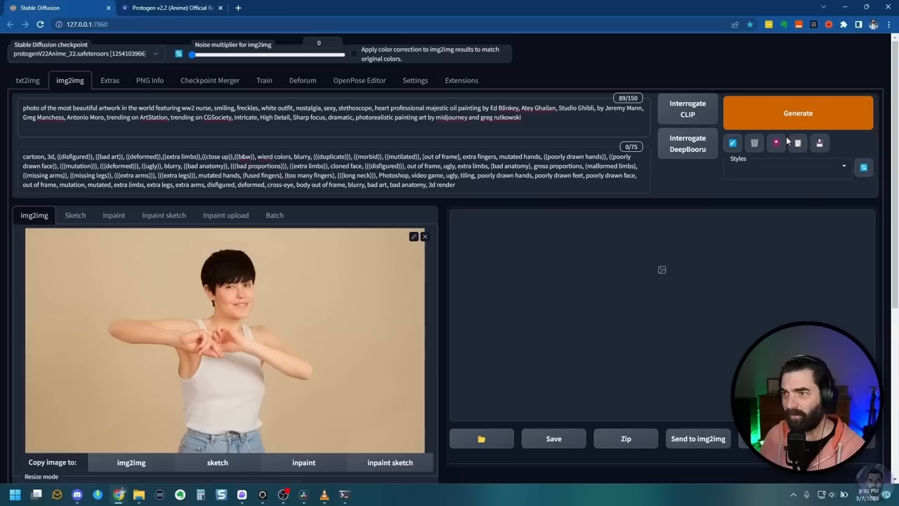
click(798, 112)
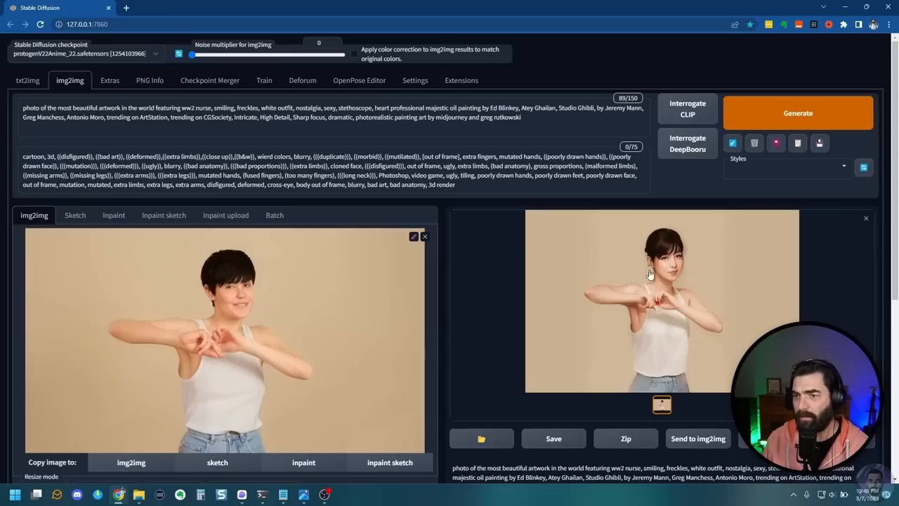
scroll(down, 3)
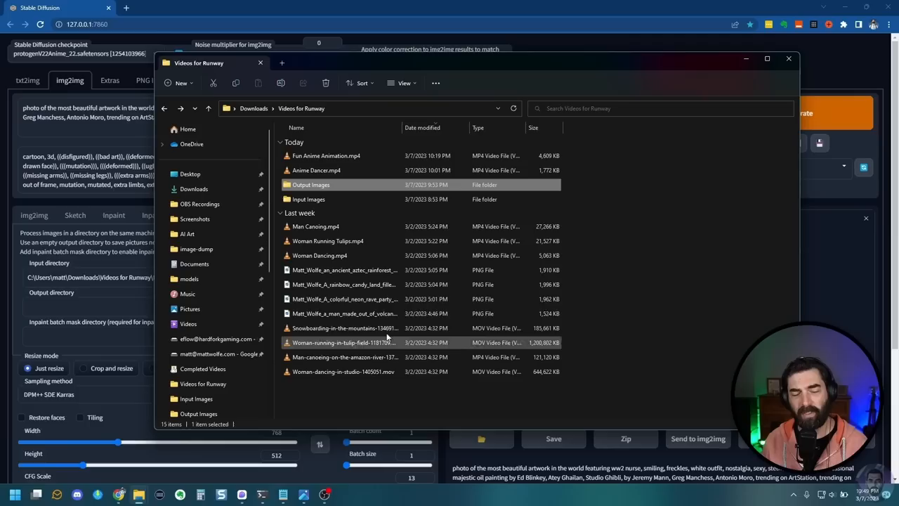
- Set the batch output directory to the Output Images folder, then bring up the Resolve project
click(788, 59)
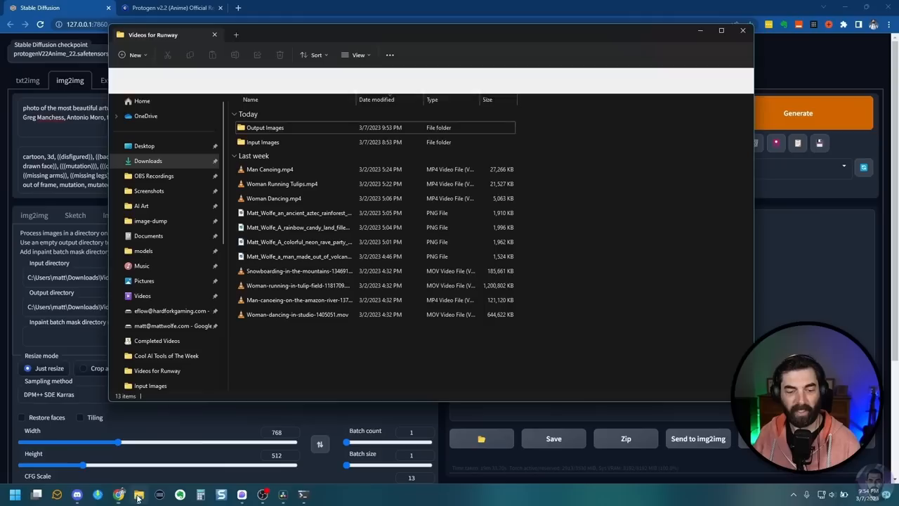
click(284, 494)
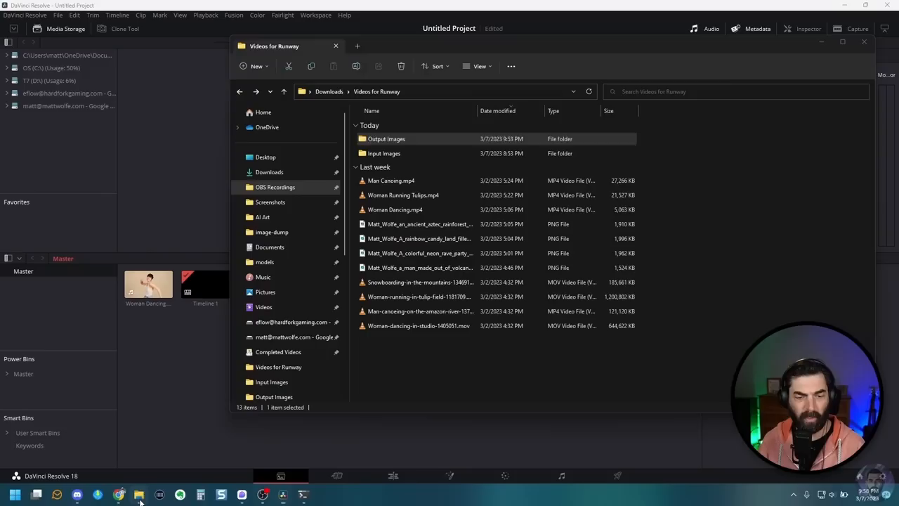
- Close File Explorer and select the dancer(0000-0106).png sequence in Media Storage's Output Images folder
right_click(295, 111)
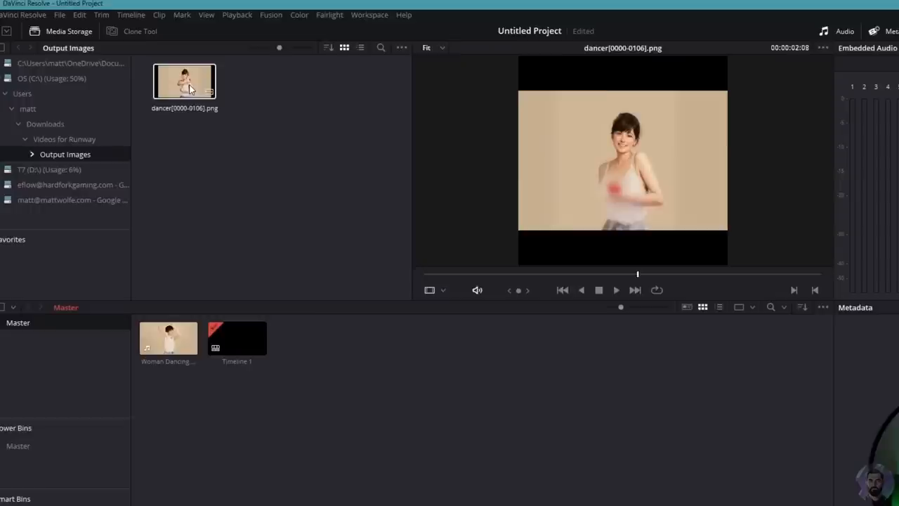
click(393, 475)
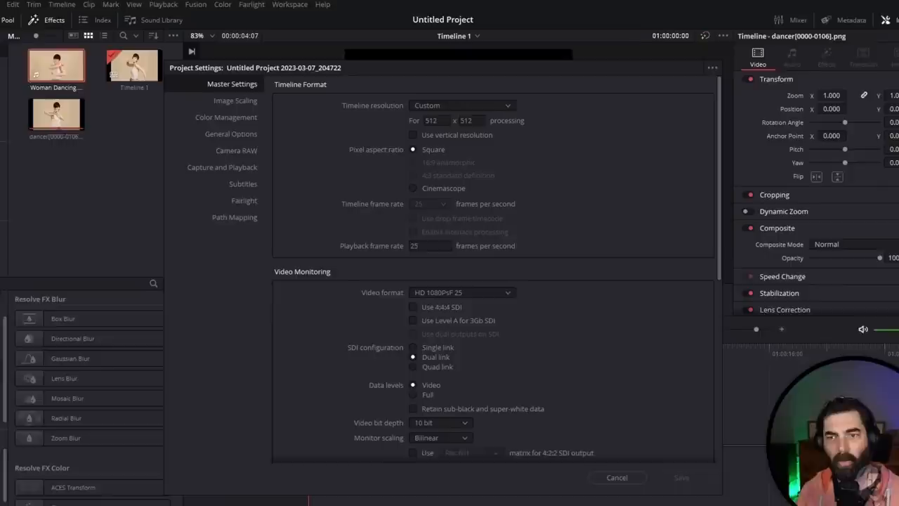
- Set the Project Settings timeline resolution to Custom for the 512 by 512 sequence
click(461, 106)
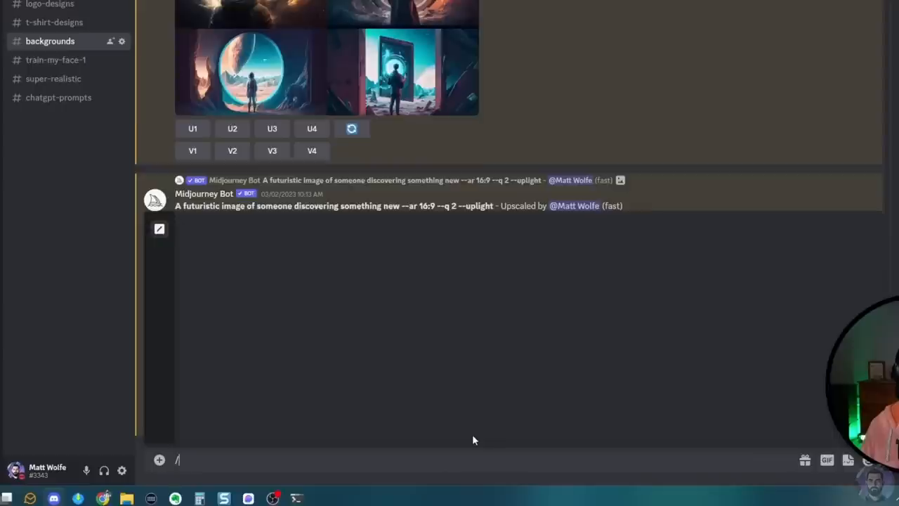
- Enter the Midjourney prompt 'an anime style city street, colorful --ar 768:512'
text(an anime style city street, colorful --)
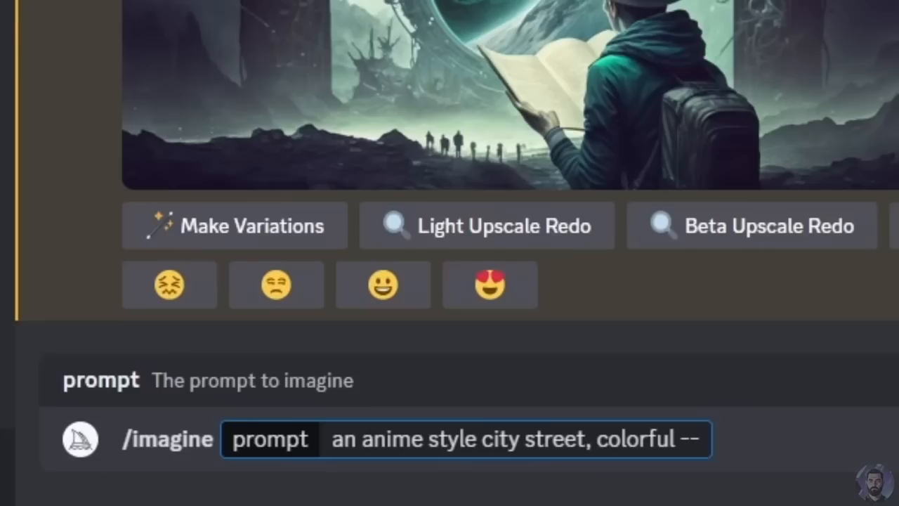
text(ar 768:512)
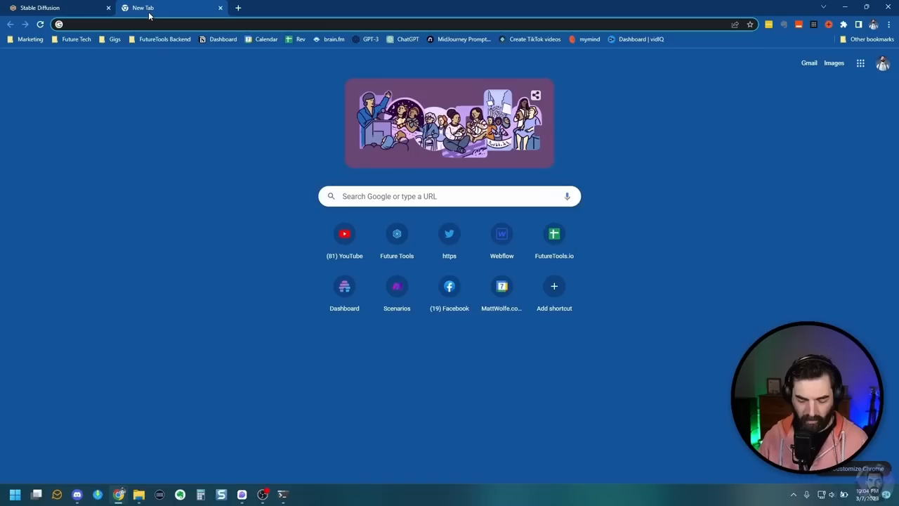
text(runwayml.com)
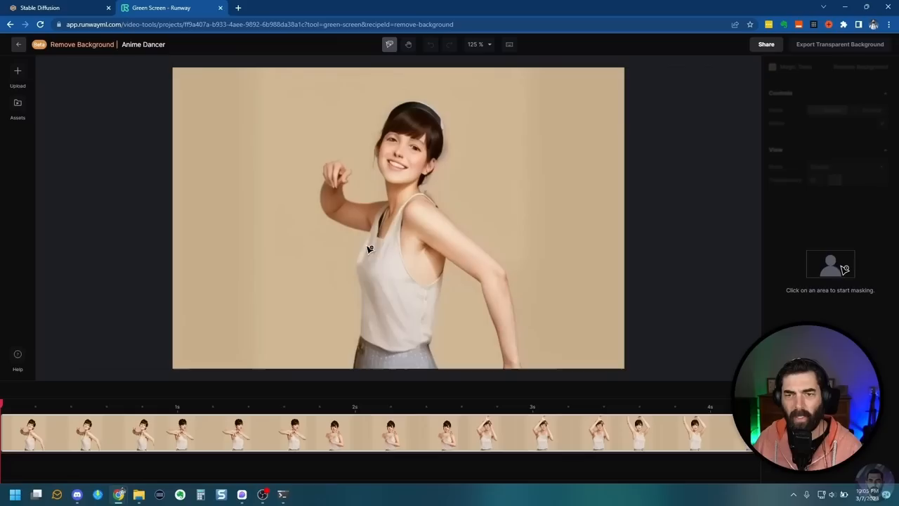
- Mask the dancer off the beige backdrop, preview the result, and open the Export Transparent Background panel
click(406, 125)
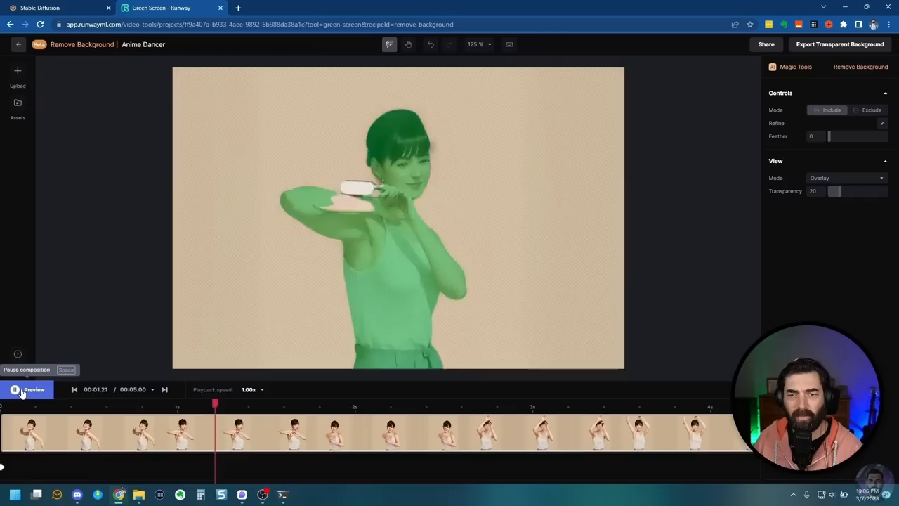
click(14, 389)
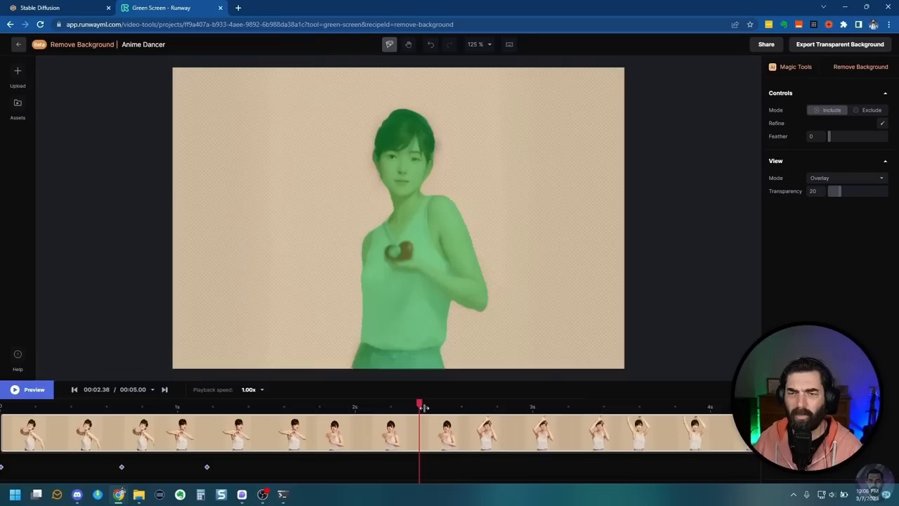
drag(418, 403, 476, 403)
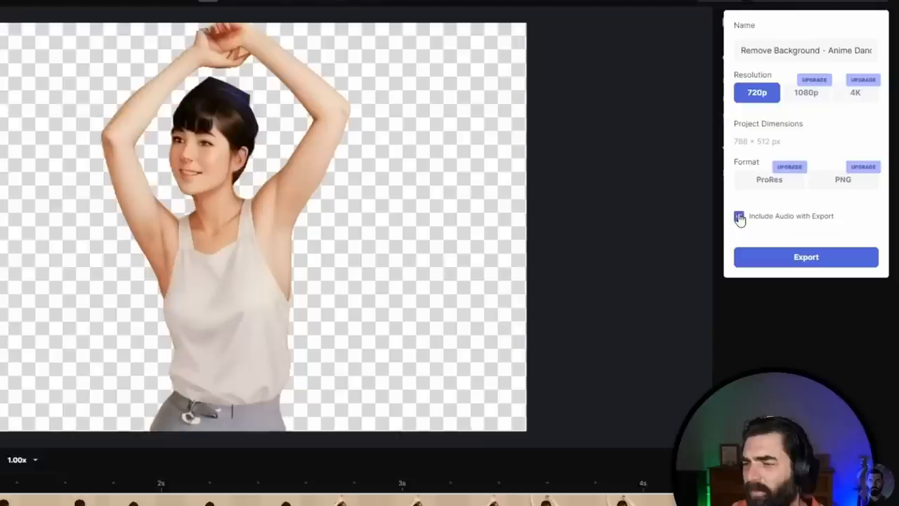
click(807, 256)
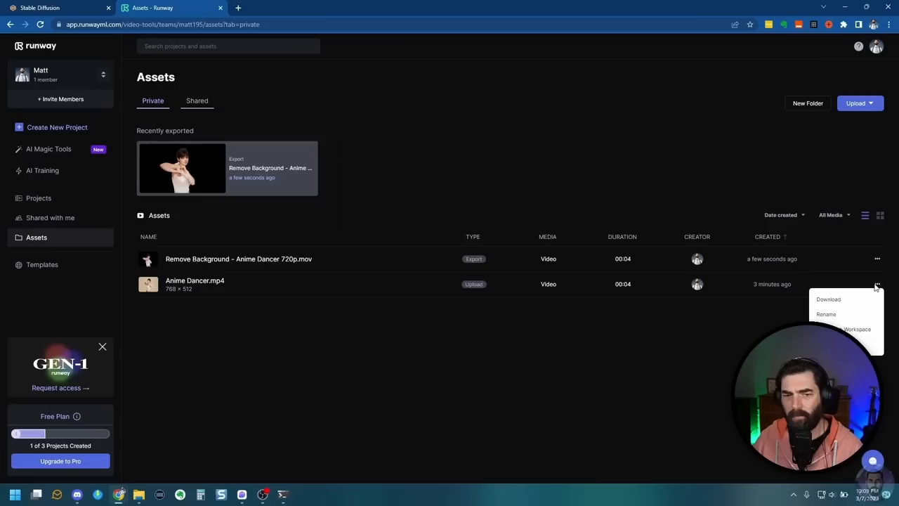
- Download the exported transparent Anime Dancer video and open it from the browser's download bar
click(829, 299)
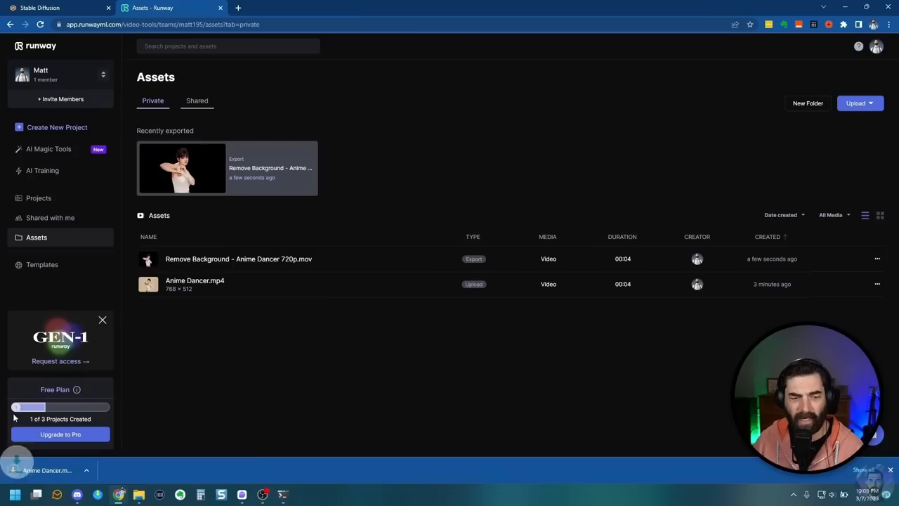
click(76, 494)
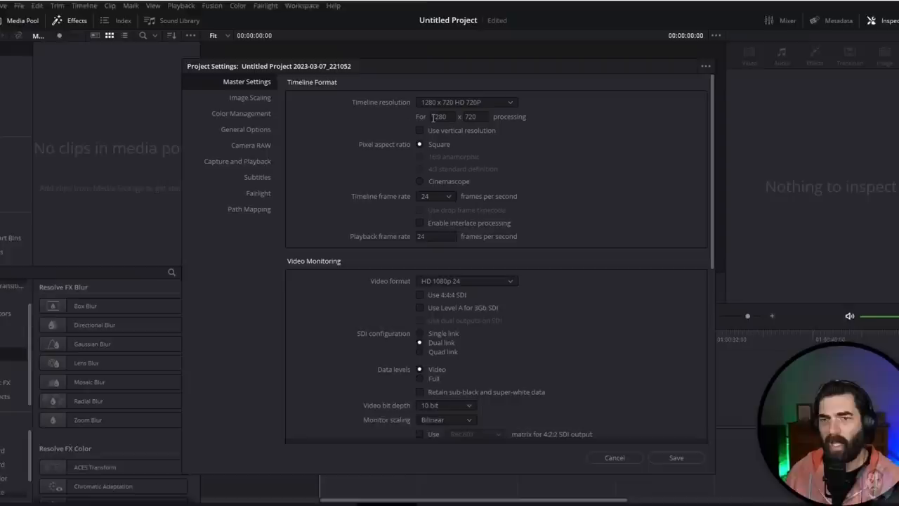
- Set the project's timeline resolution to 1280x720 HD 720P and save the settings
click(675, 458)
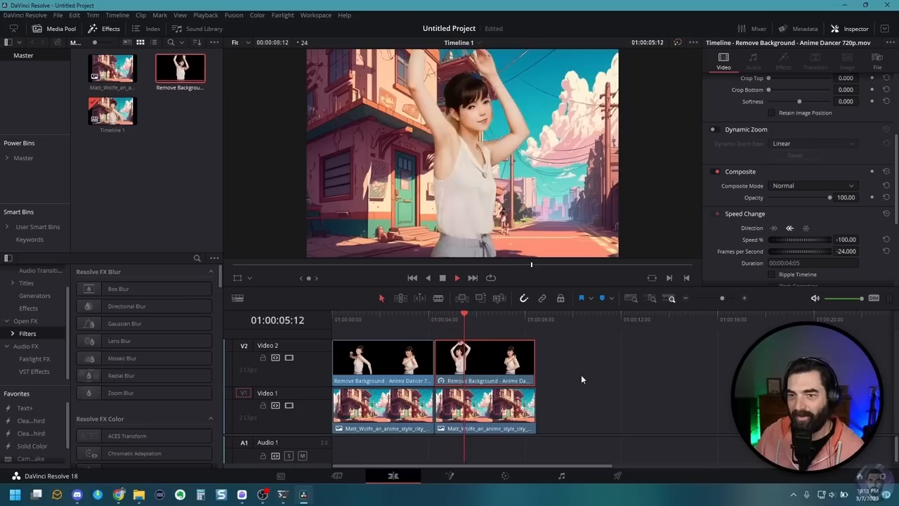
- Combine the two dancer clips on V2 into Compound Clip 1 via New Compound Clip
right_click(382, 363)
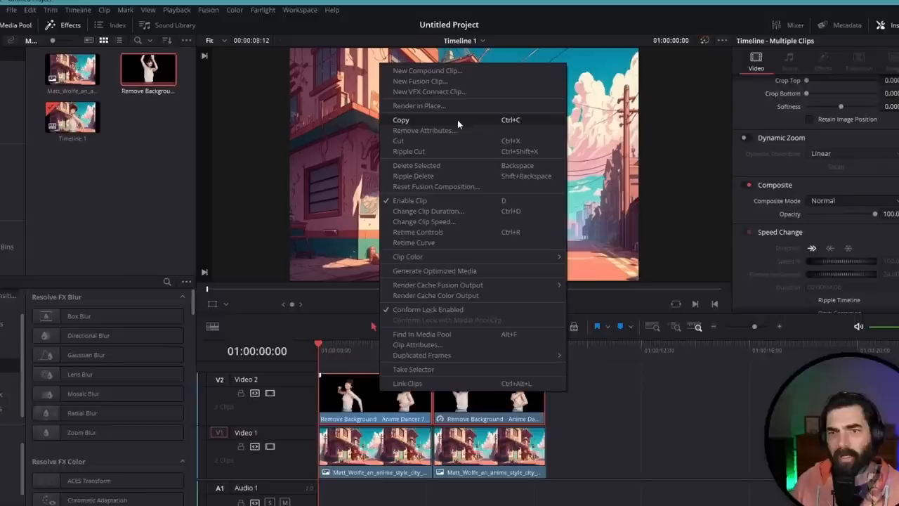
click(427, 71)
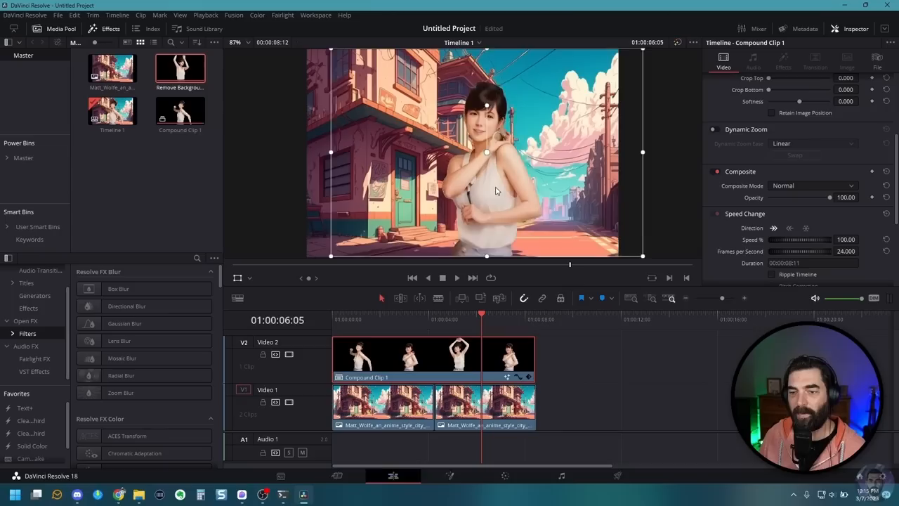
- Extend the anime street background on V1 with repeated clips to span the compound dancer clip
click(504, 475)
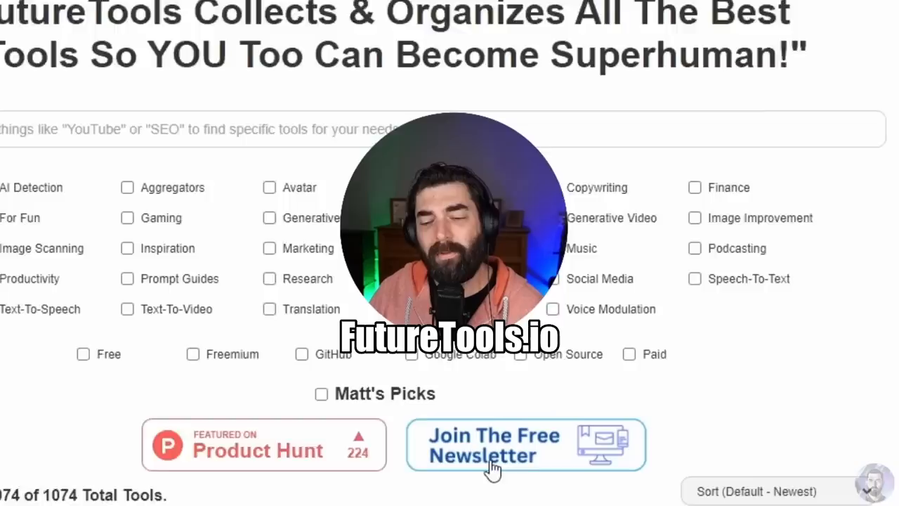
- Scroll the FutureTools directory down to its category filters and newsletter signup
scroll(down, 3)
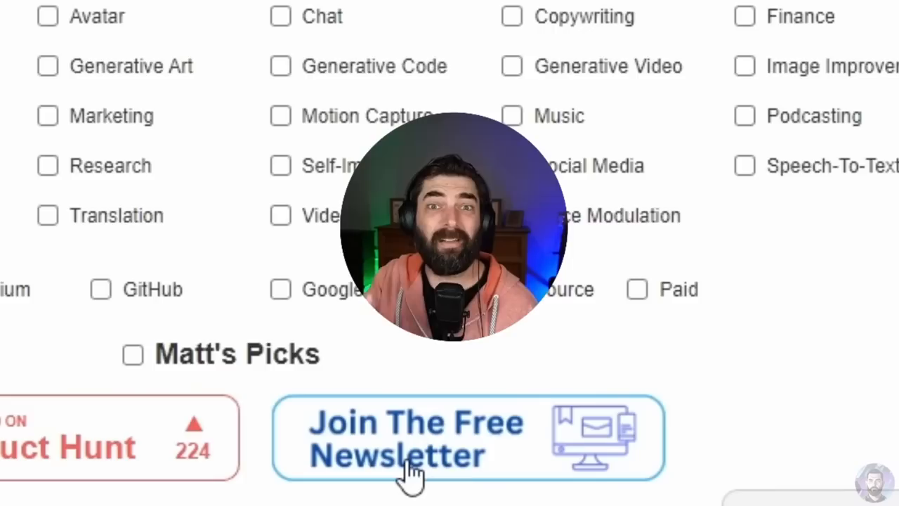